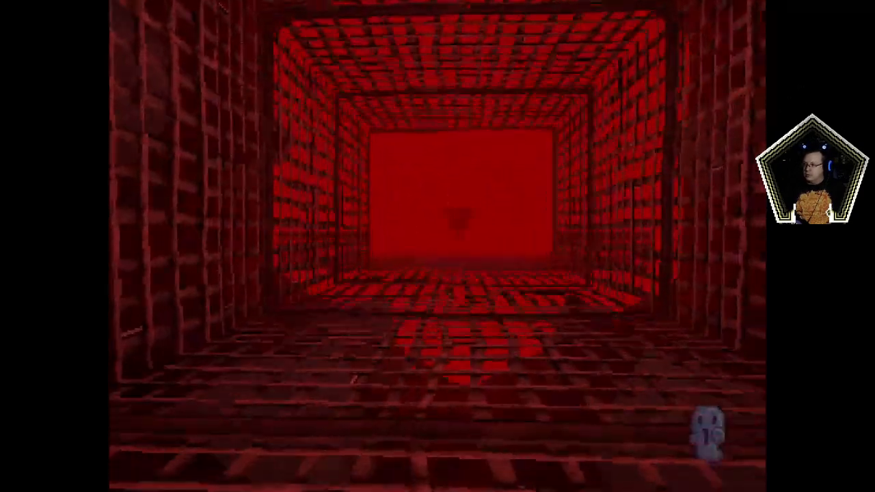
Step: Walk forward down the red brick corridor toward the far wall
key(w)
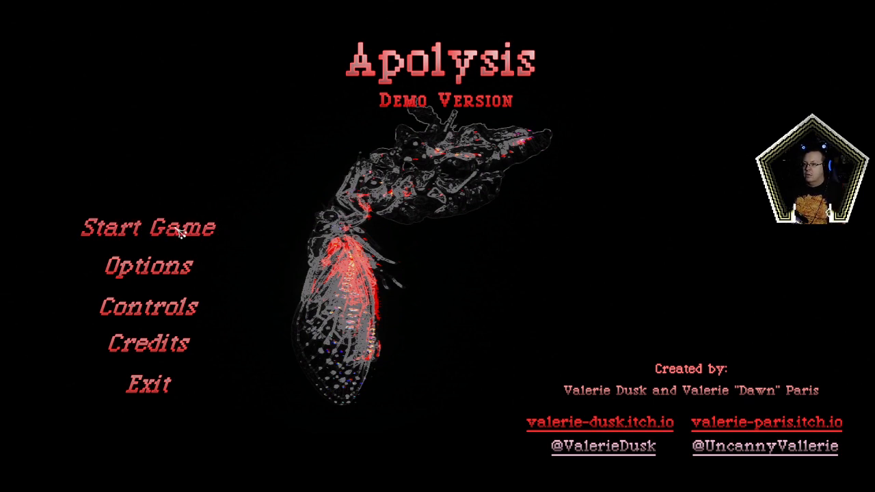
click(148, 306)
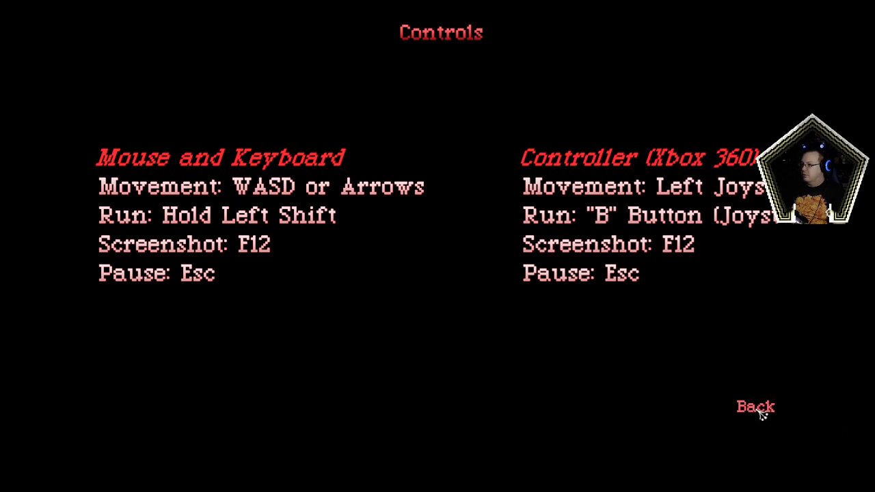
mouse_move(770, 368)
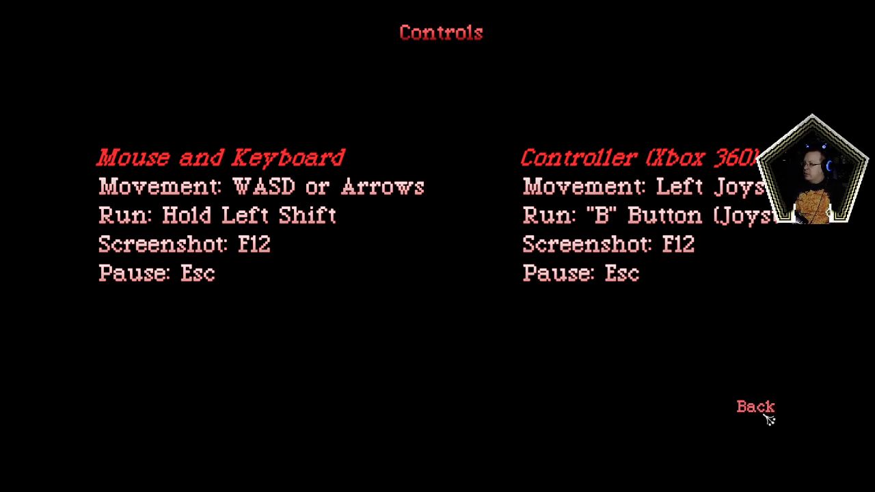
click(754, 408)
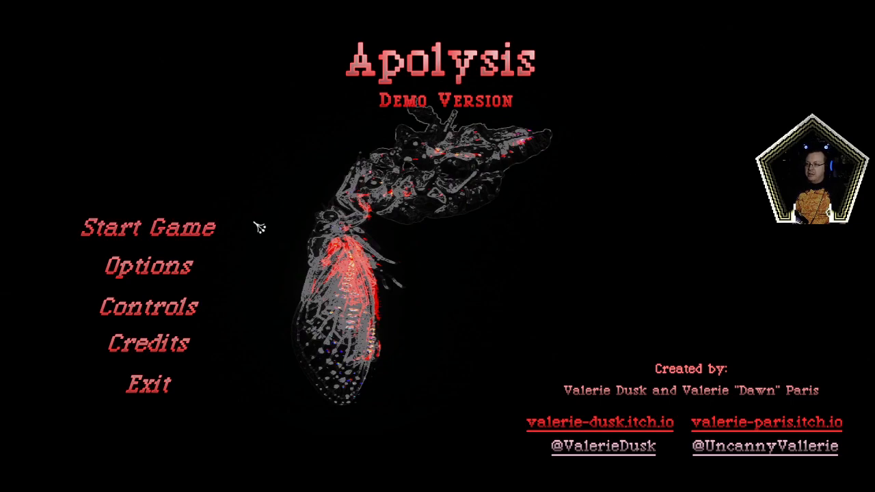
click(146, 227)
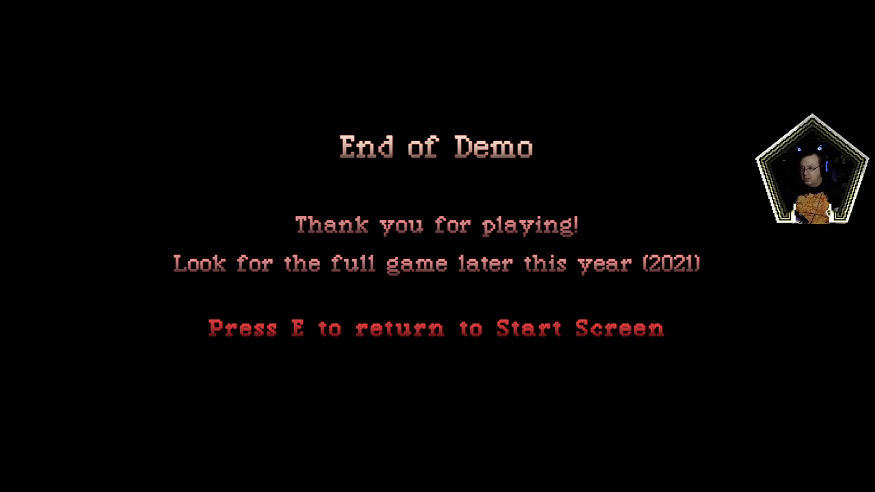
Step: Leave the End of Demo screen and return to the start menu with Start Game available
key(e)
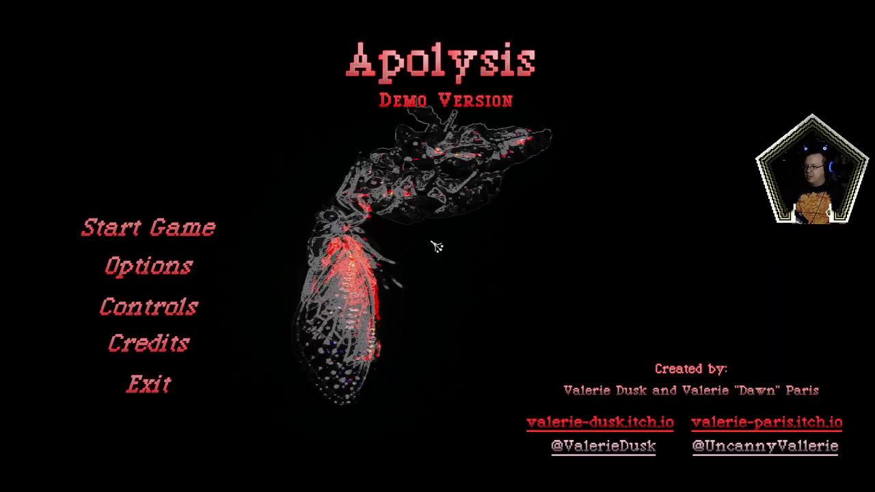